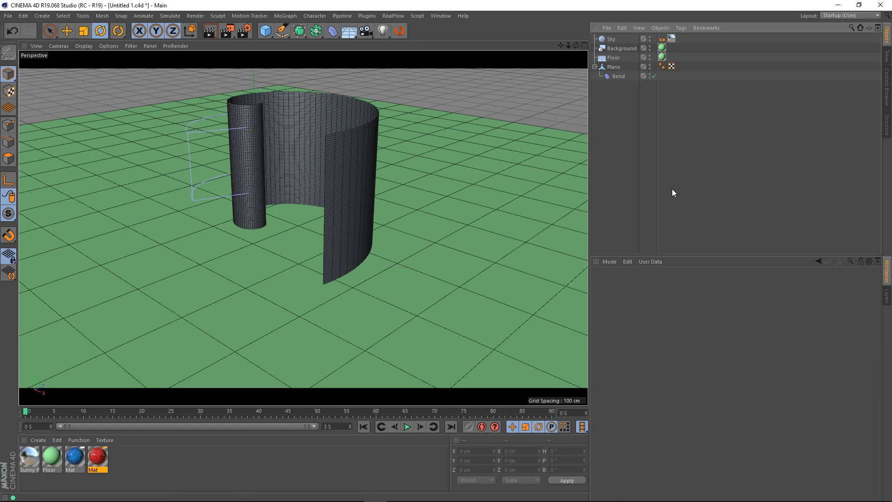
mouse_move(646, 201)
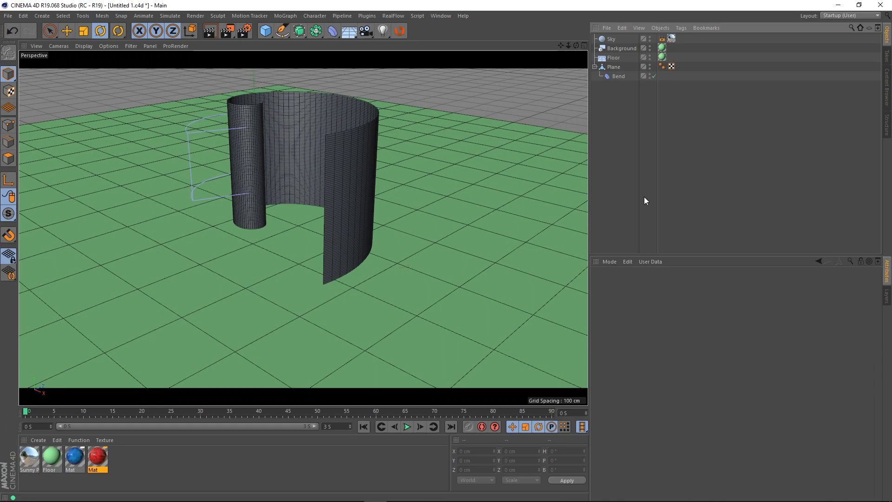
mouse_move(642, 200)
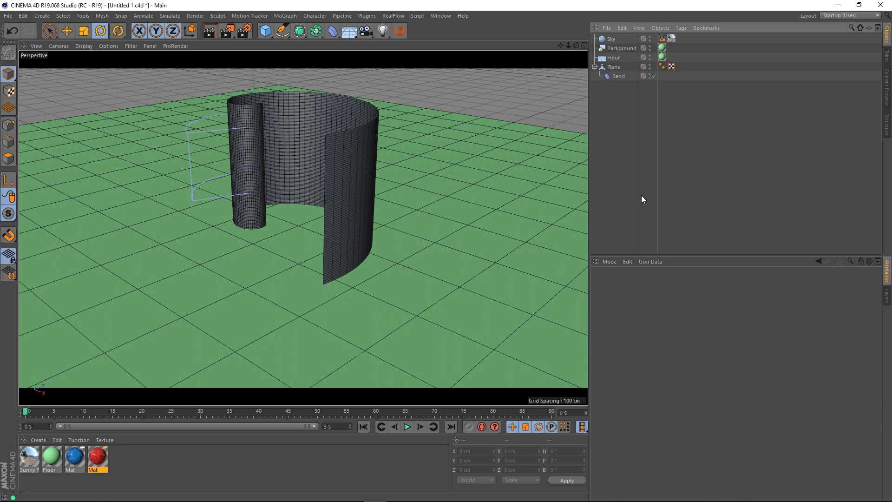
mouse_move(624, 200)
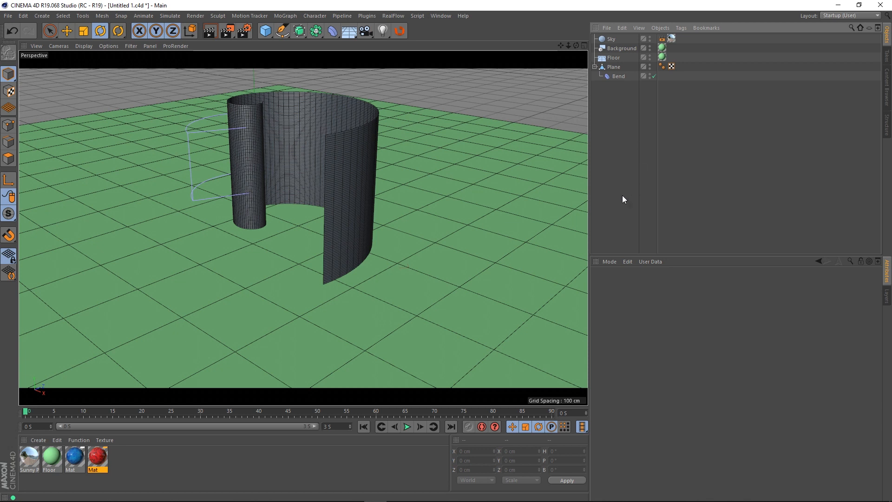
mouse_move(406, 231)
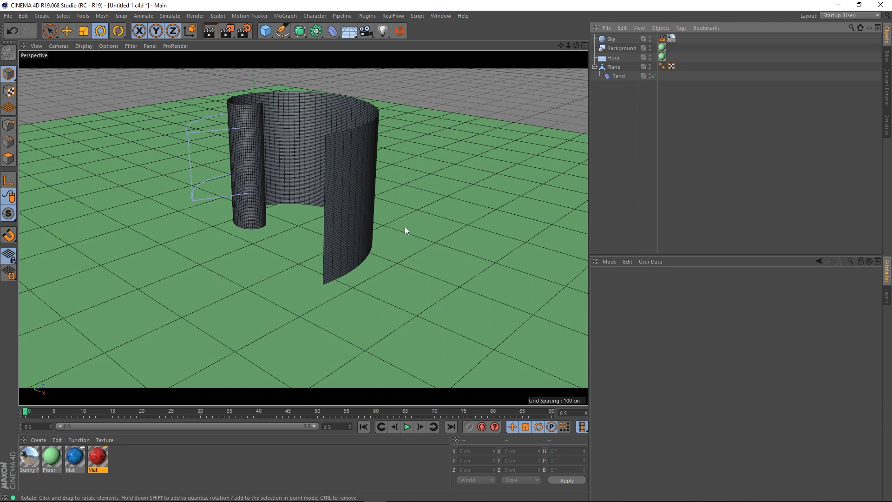
mouse_move(488, 172)
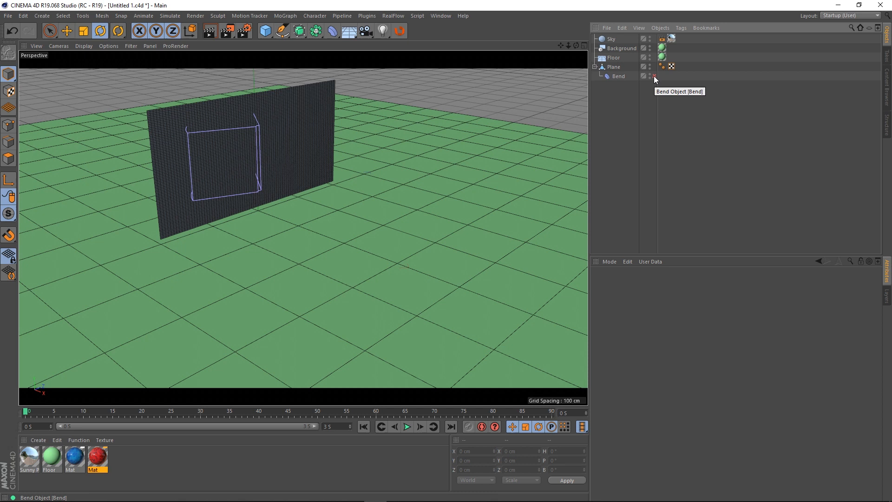
mouse_move(655, 78)
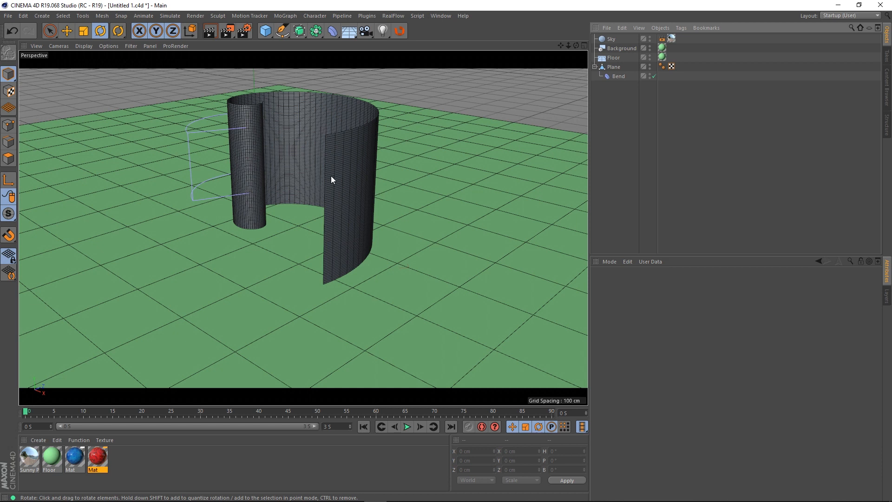
mouse_move(333, 148)
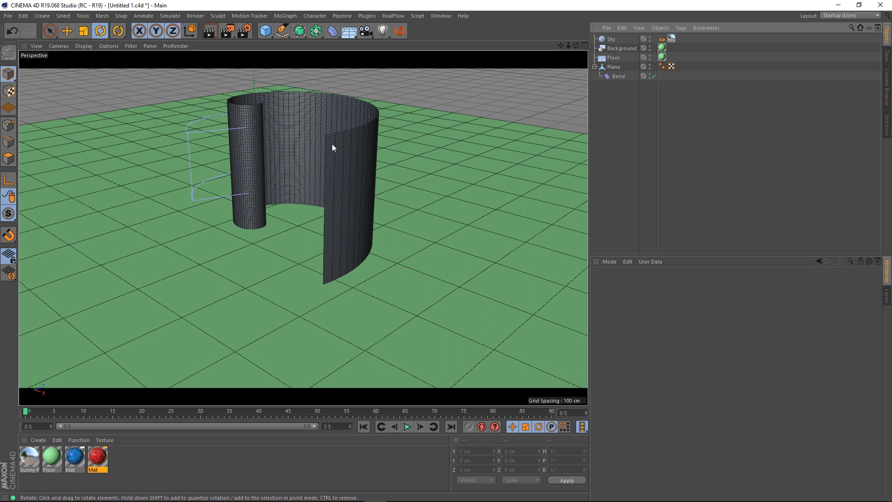
mouse_move(329, 147)
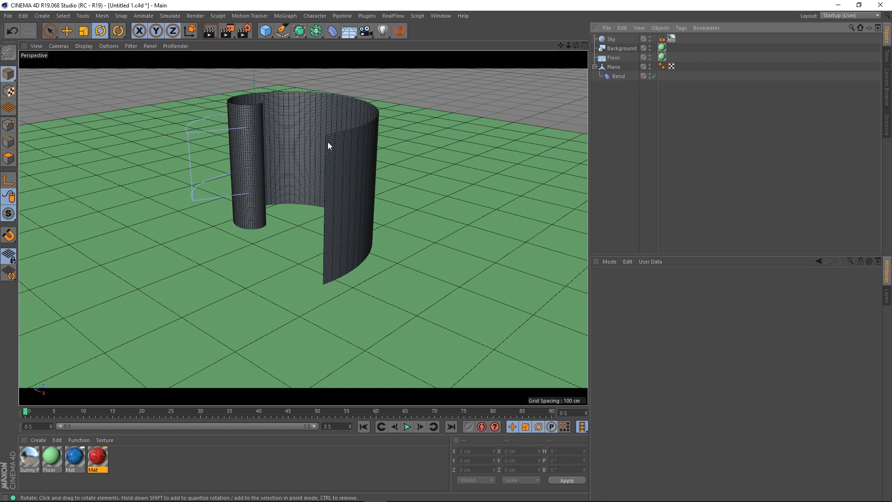
mouse_move(337, 169)
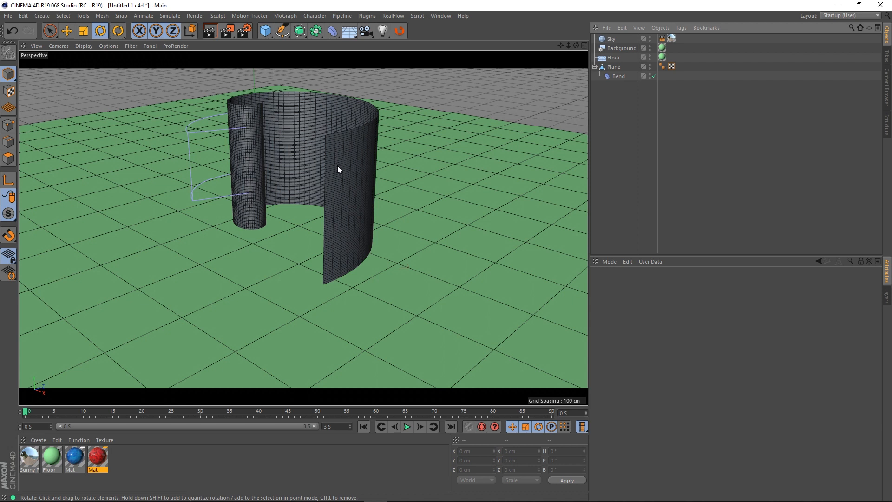
mouse_move(347, 147)
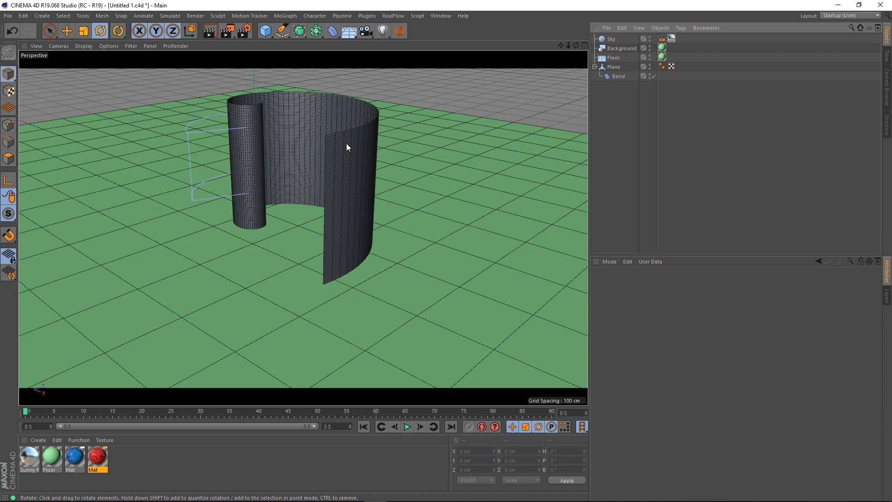
mouse_move(362, 258)
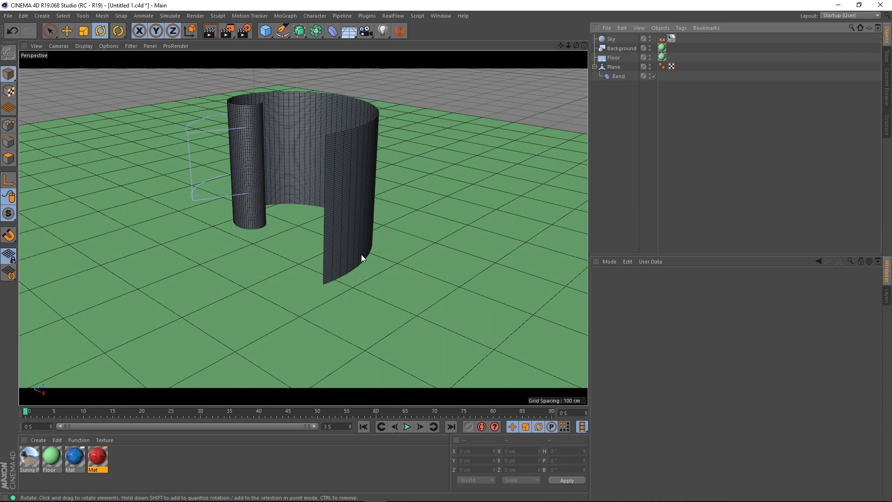
mouse_move(354, 245)
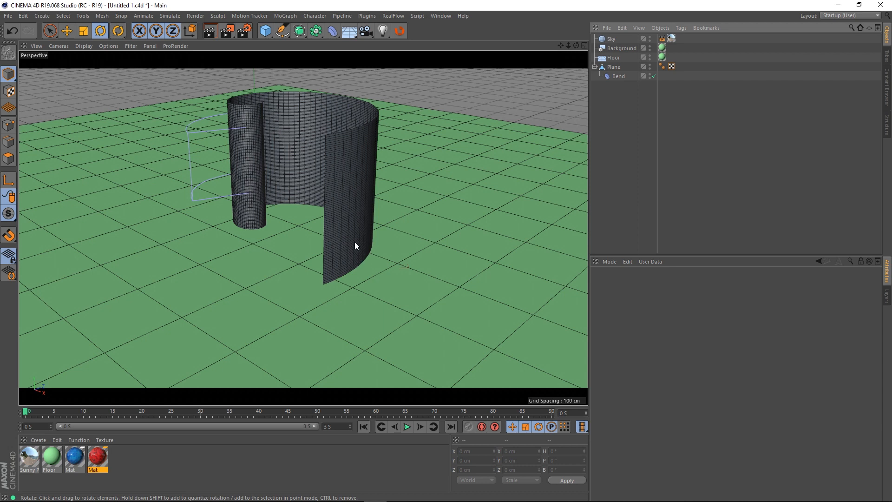
mouse_move(310, 163)
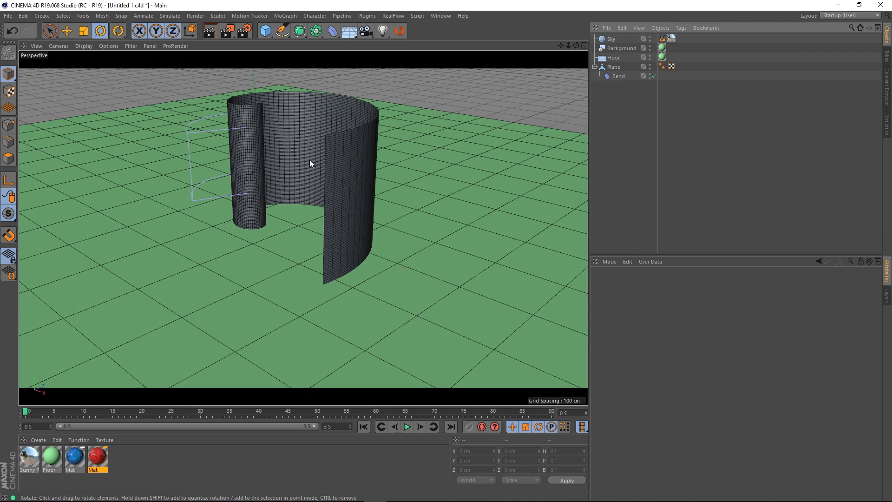
mouse_move(385, 92)
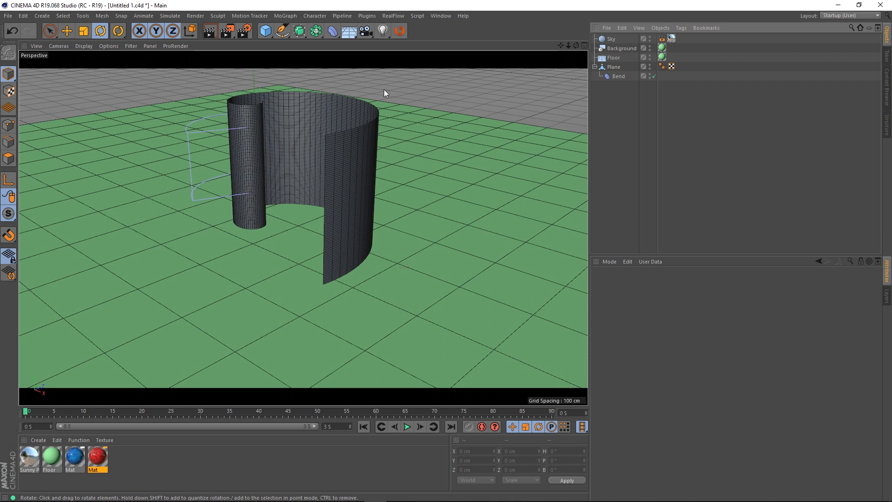
mouse_move(350, 140)
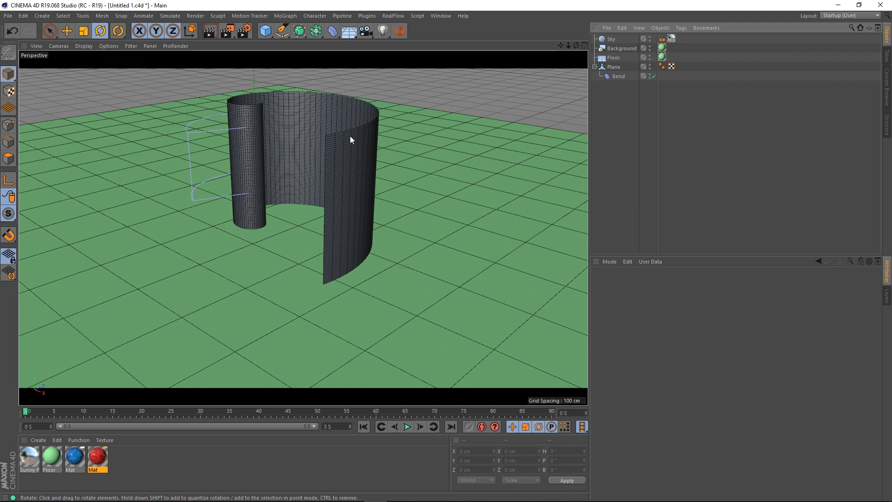
mouse_move(367, 124)
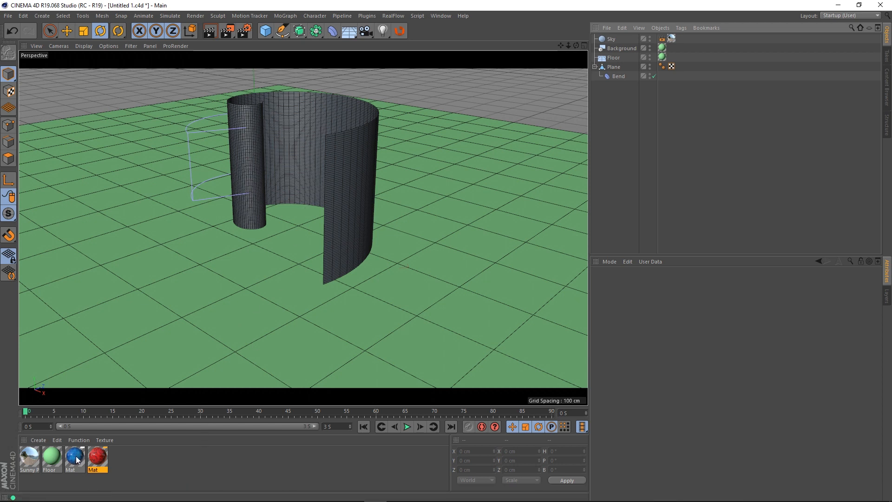
mouse_move(31, 456)
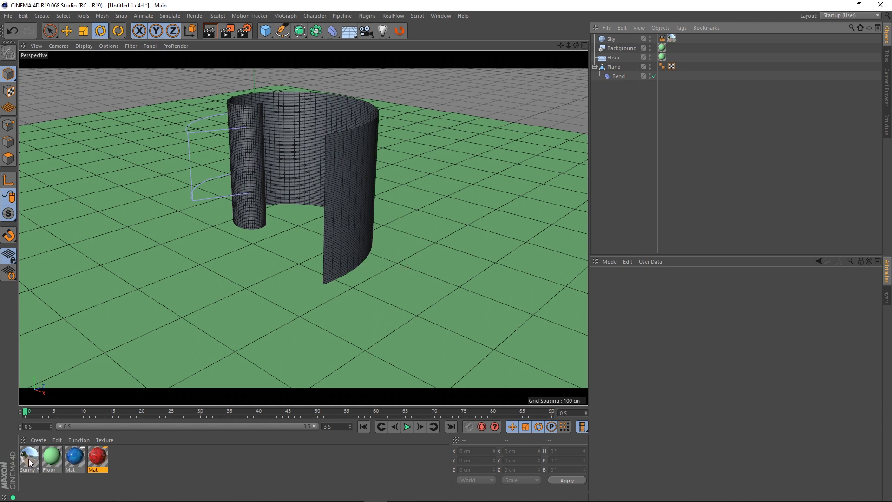
mouse_move(56, 458)
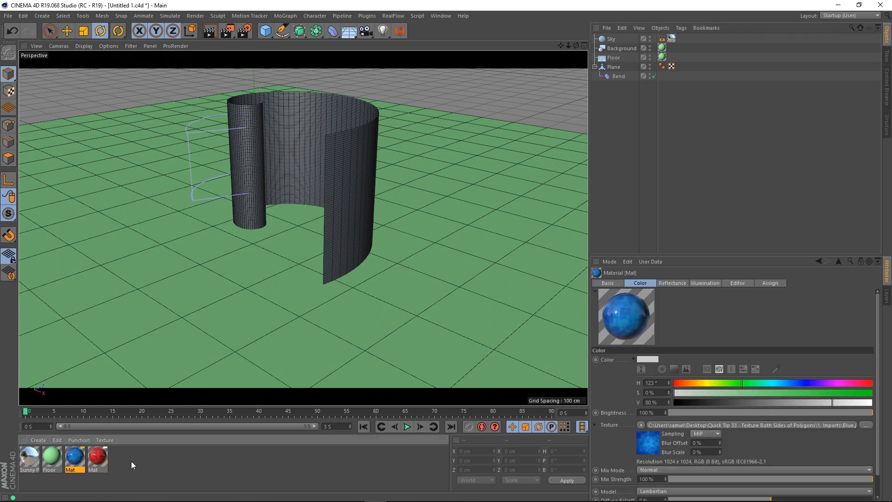
- Review the blue material in its editor, then put blue and red material tags on the Plane
double_click(73, 457)
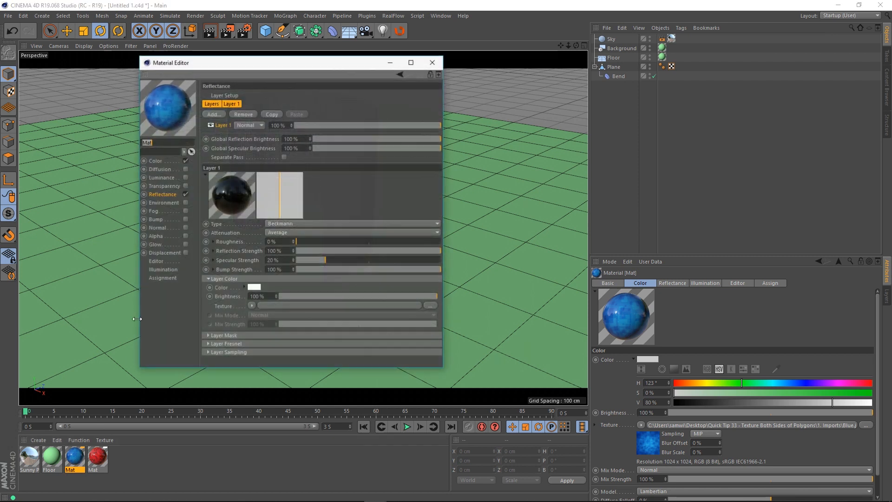
left_click(155, 160)
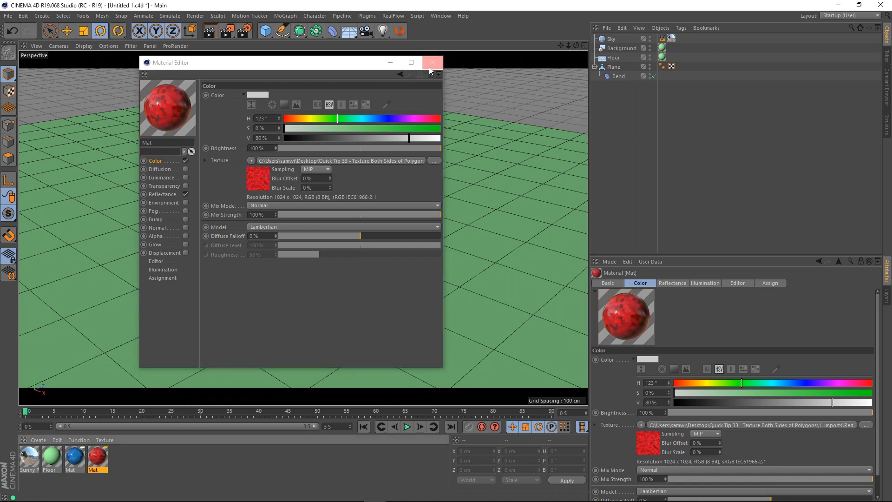
left_click(433, 63)
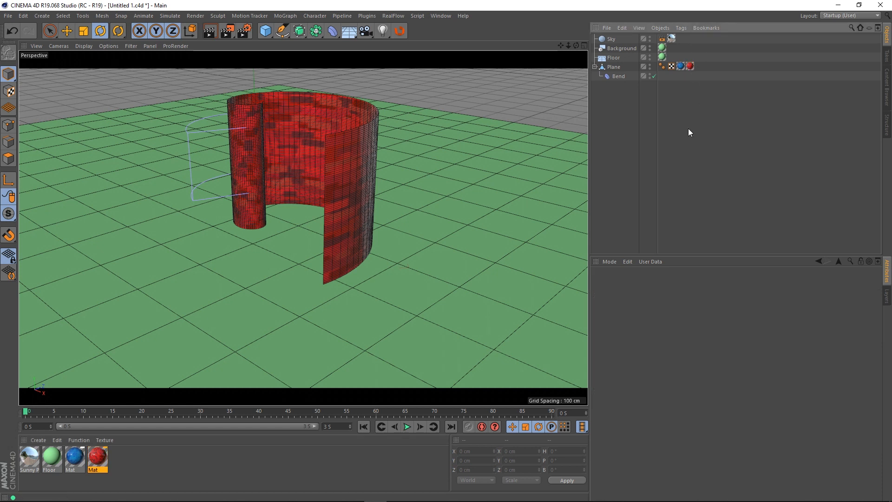
left_click(689, 66)
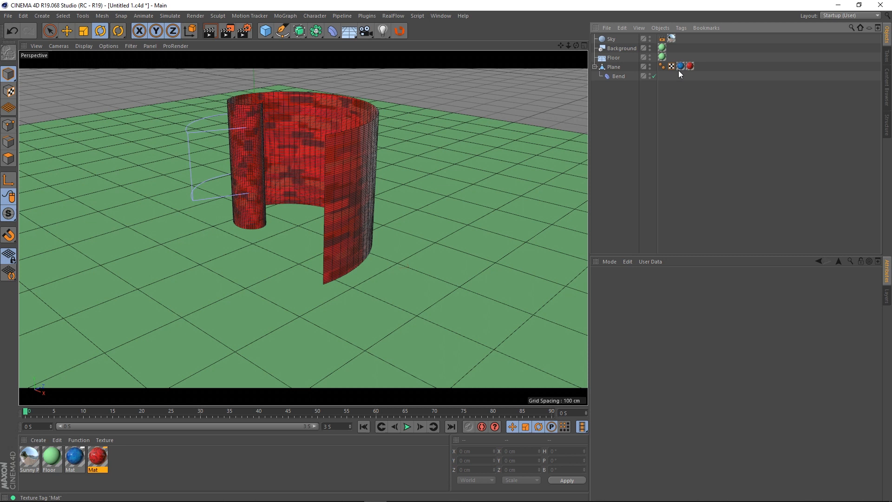
mouse_move(682, 71)
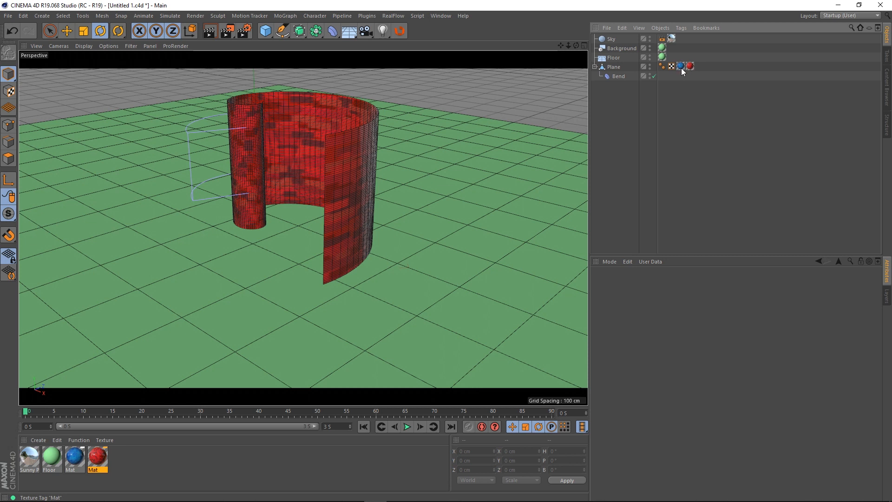
left_click(689, 66)
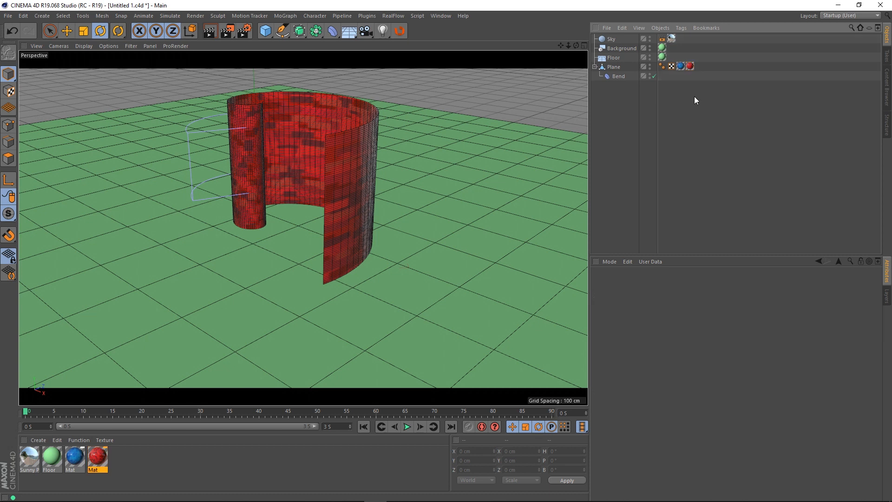
- Set the blue texture tag's Side to Front
left_click(681, 66)
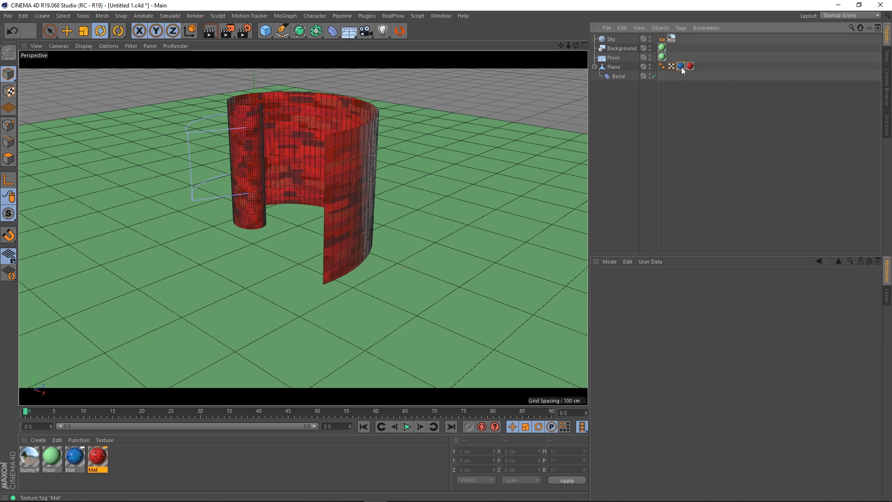
left_click(690, 66)
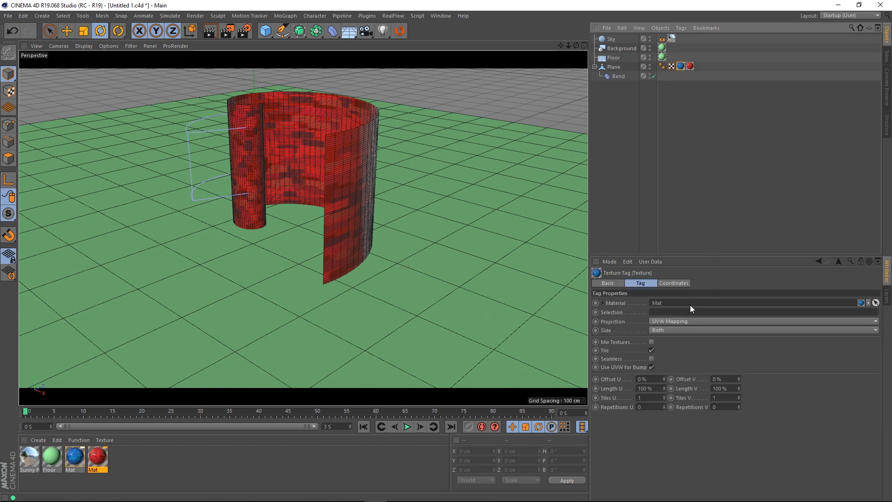
mouse_move(661, 335)
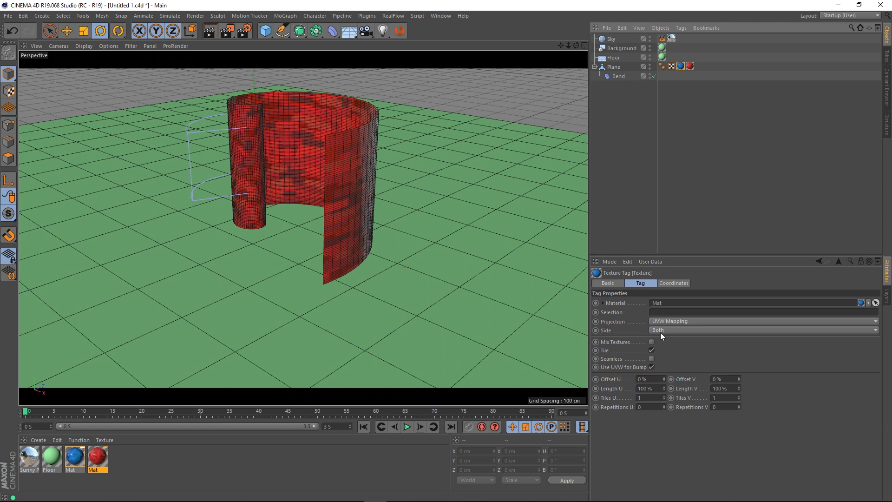
left_click(763, 330)
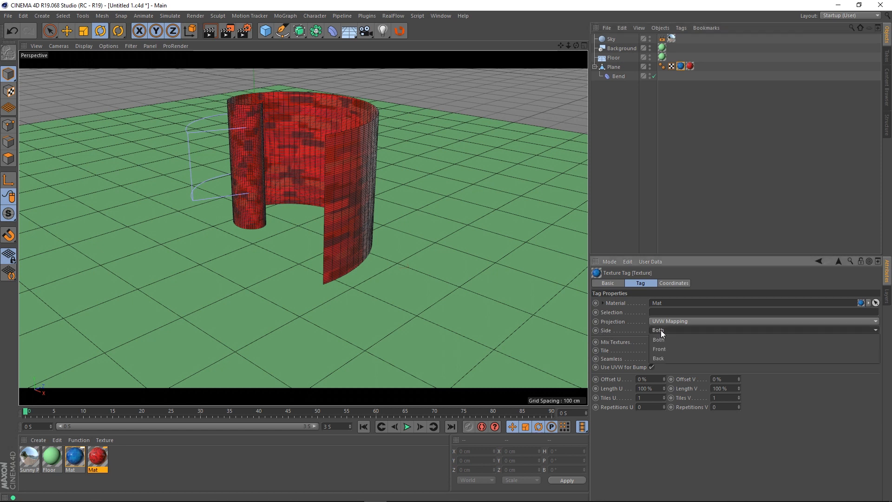
left_click(658, 349)
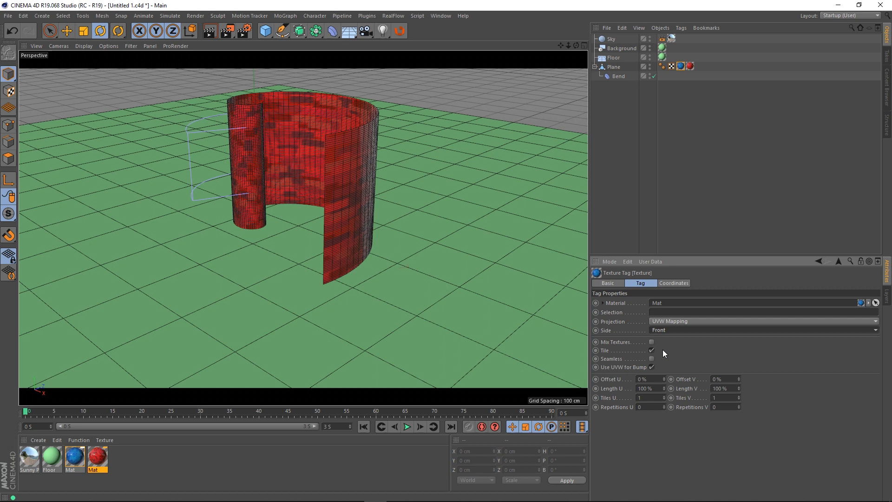
- Set the red texture tag's Side to Back
left_click(762, 330)
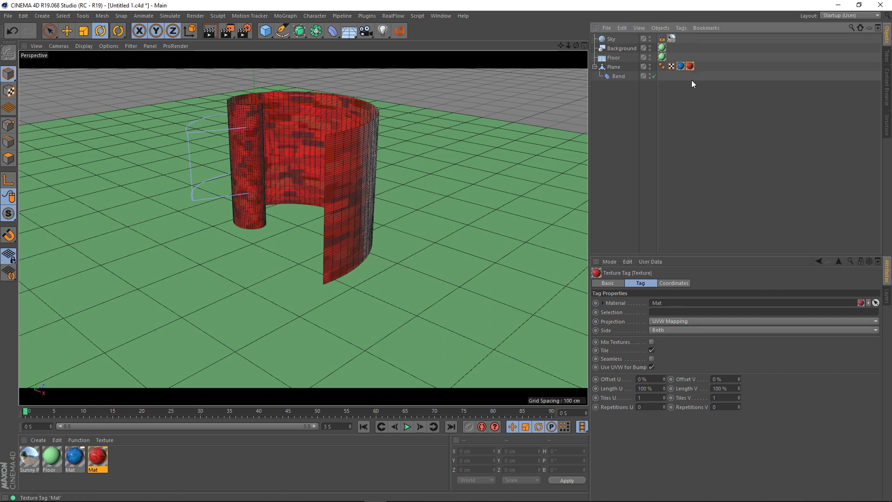
left_click(763, 329)
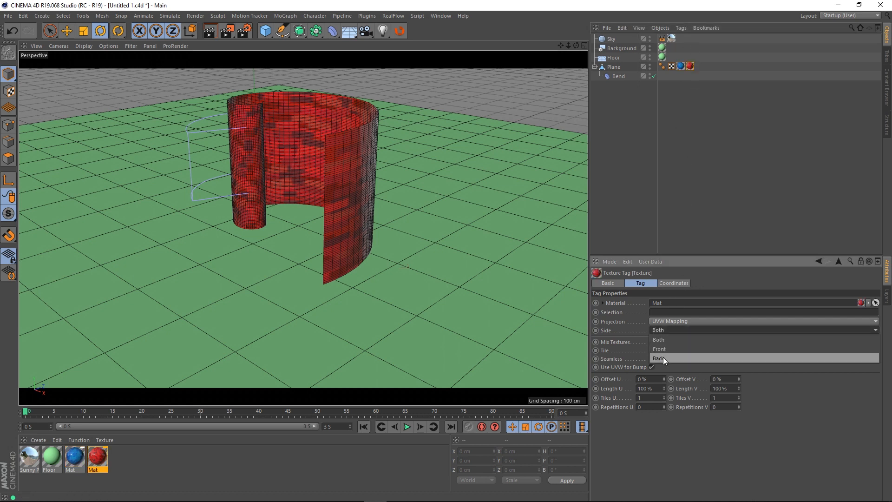
left_click(660, 358)
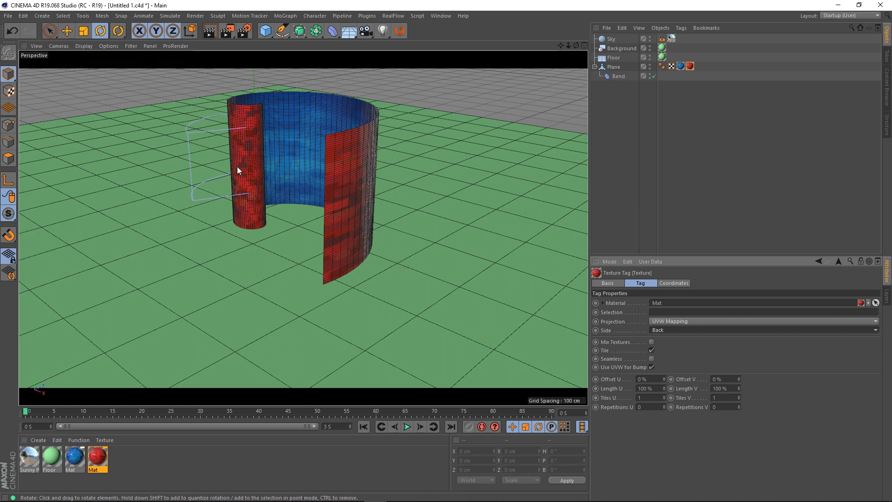
mouse_move(365, 249)
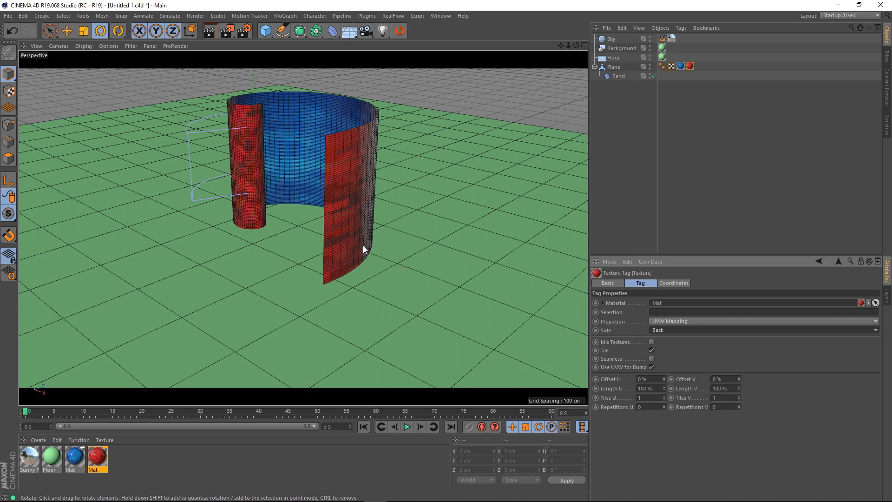
mouse_move(359, 222)
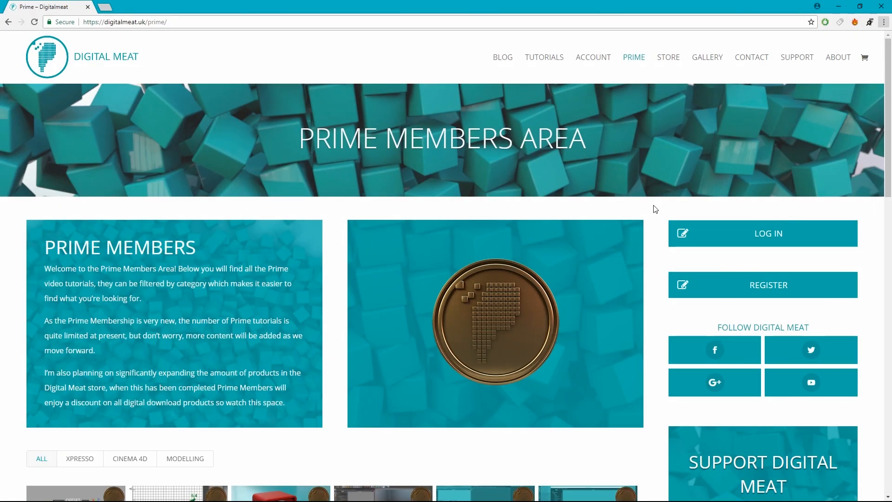
- Scroll the Prime Members Area down to the Xpresso and Cinema 4D tutorial grid
scroll("down", 3)
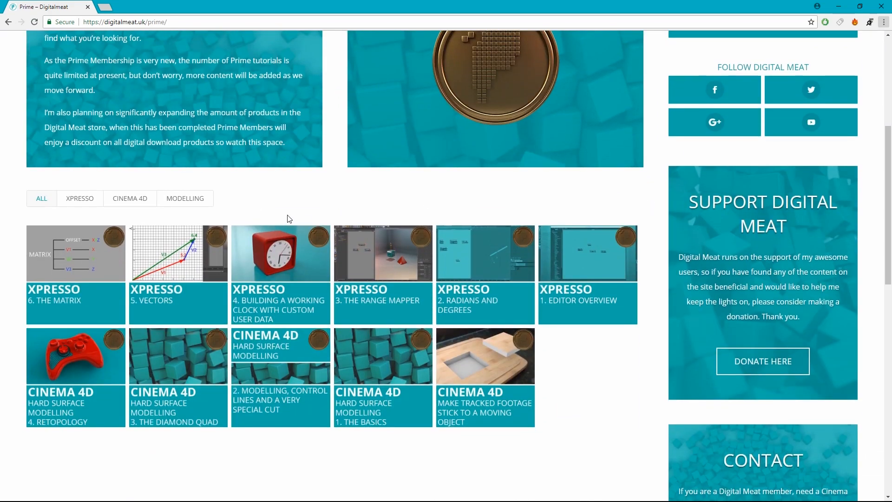